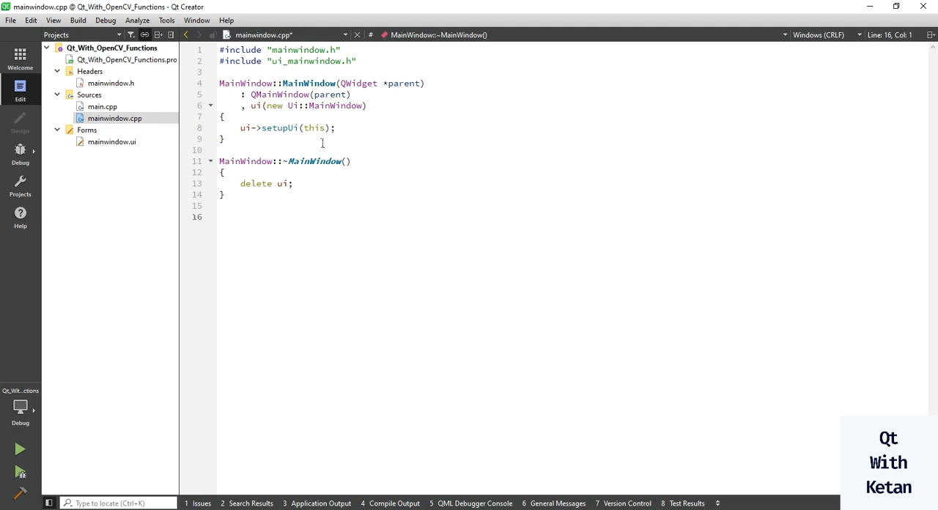
- Preview Image_2.jpg (city skyline) from the project folder and close Photo Viewer
{"action": "left_click", "coordinate": [322, 128]}
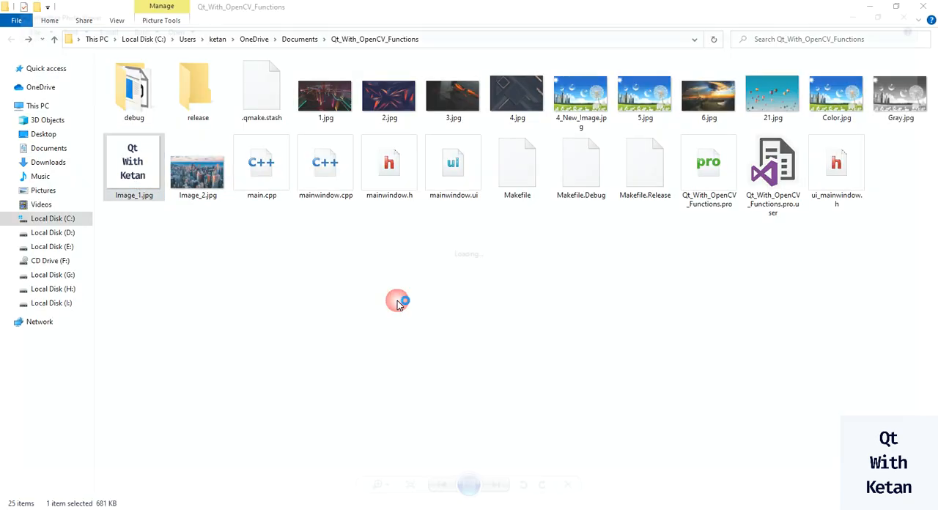
{"action": "double_click", "coordinate": [197, 165]}
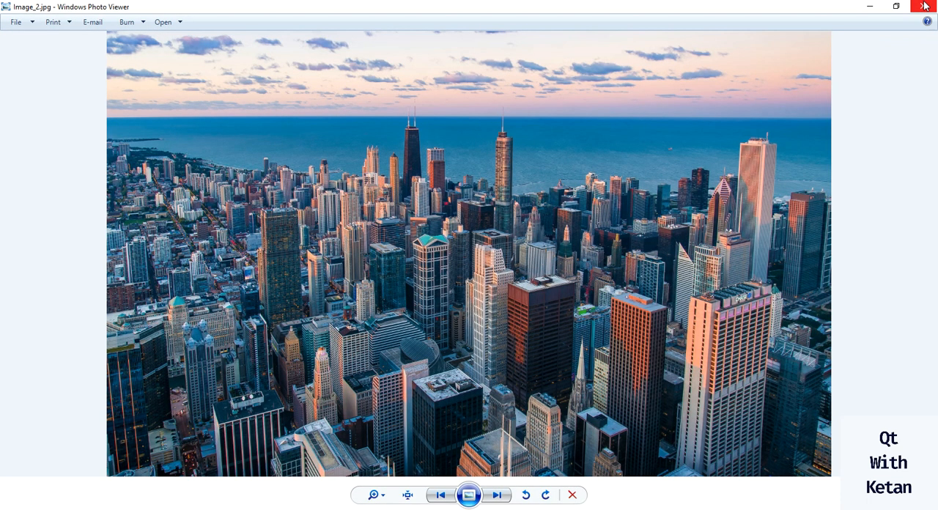
{"action": "mouse_move", "coordinate": [926, 7]}
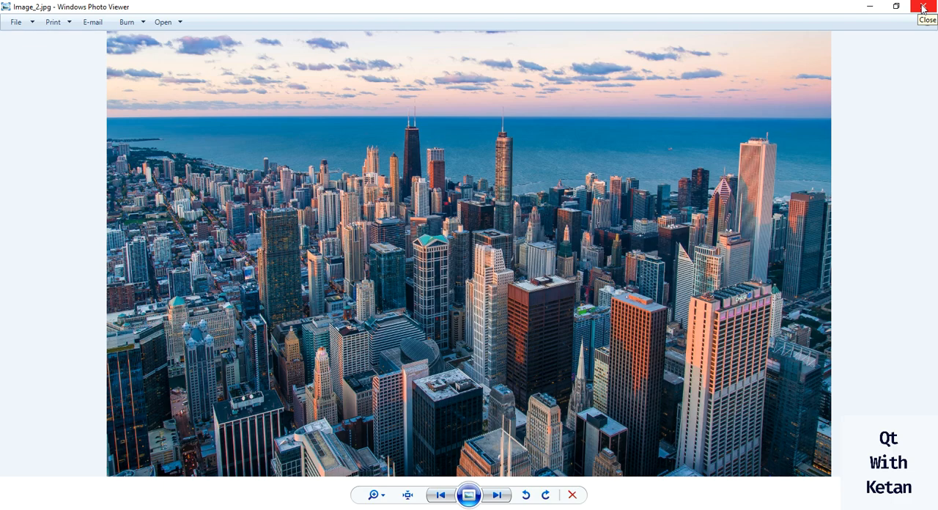
{"action": "left_click", "coordinate": [923, 7]}
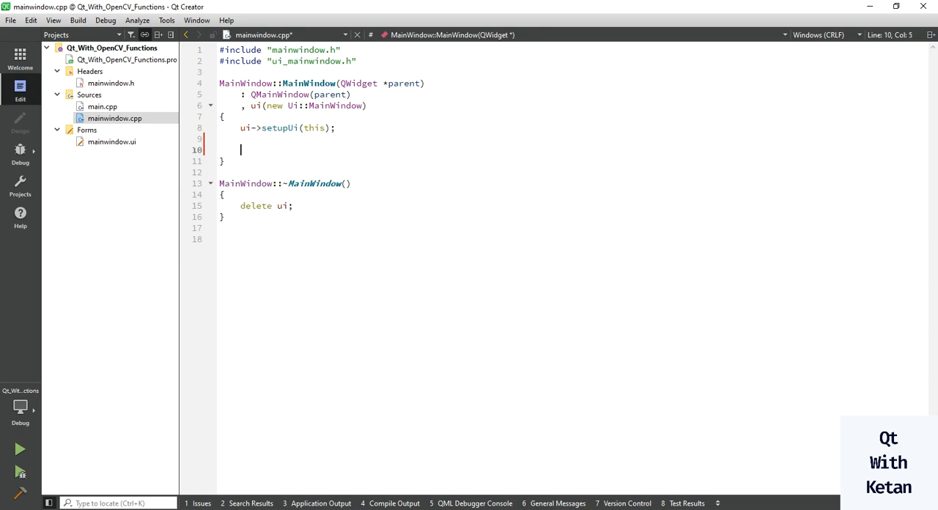
- Declare cv::Mat Image_1 and Image_2 loaded with cv::imread from Image_1.jpg and Image_2.jpg
{"action": "type", "text": "cv::Mat I"}
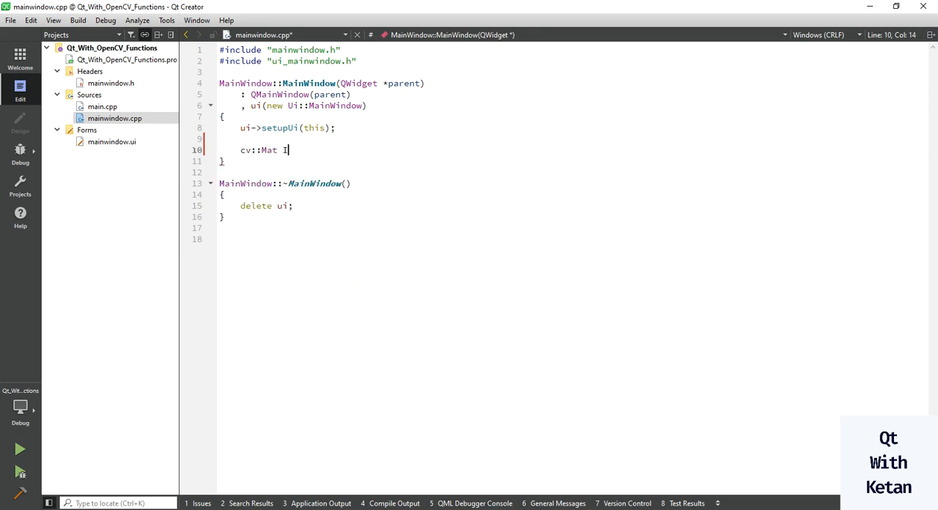
{"action": "type", "text": "mage_1 = vc"}
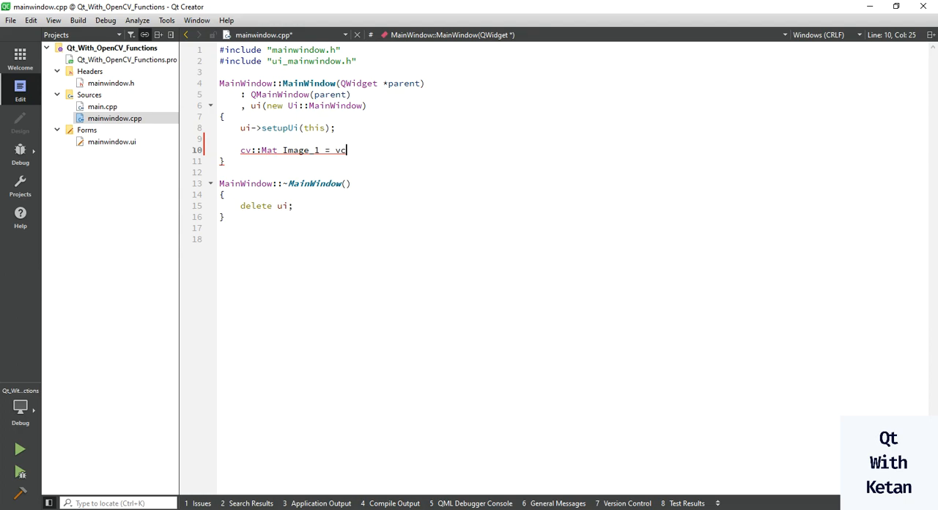
{"action": "type", "text": "cv::"}
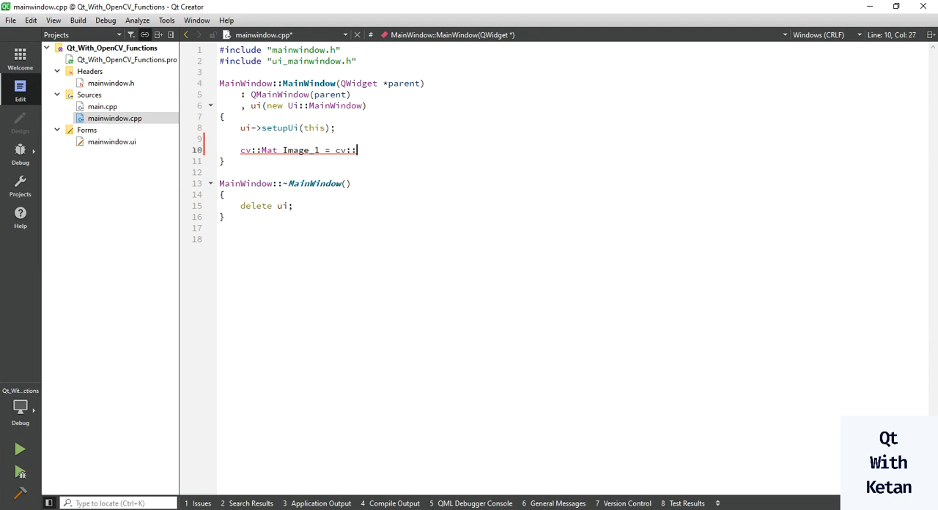
{"action": "type", "text": "imread("}
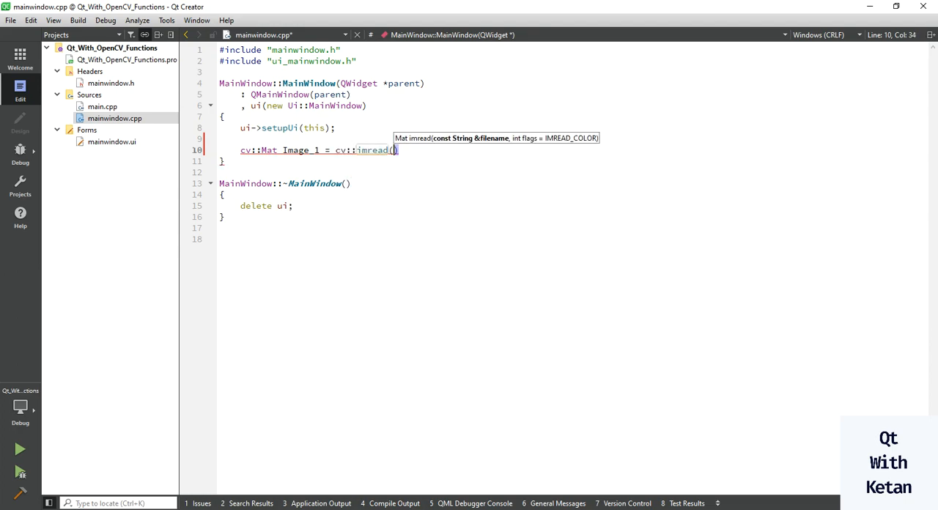
{"action": "type", "text": "\"Image"}
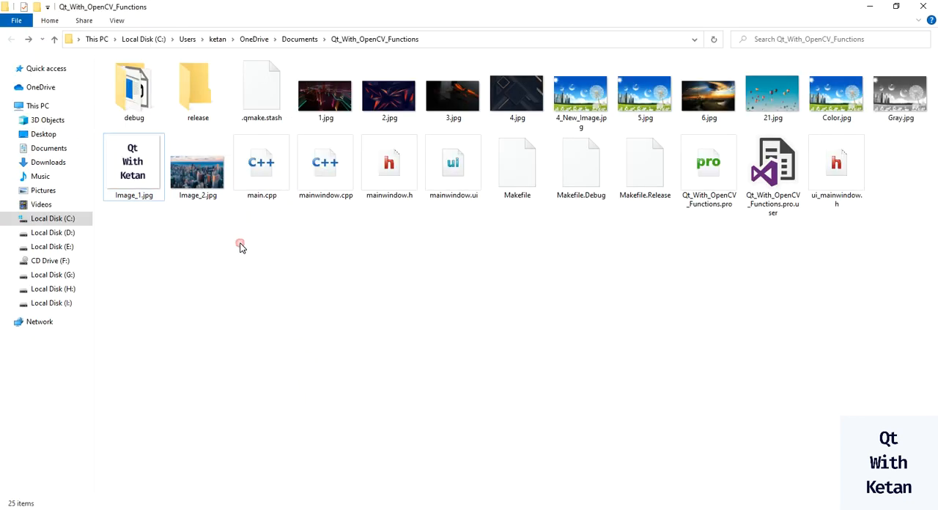
{"action": "left_click", "coordinate": [197, 164]}
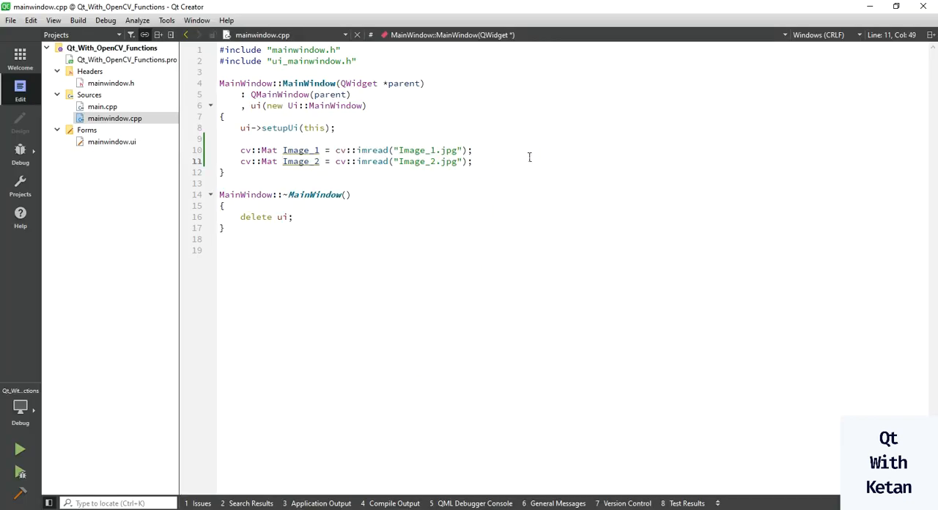
- Add cv::resize calls scaling Image_1 and Image_2 to cv::Size(1000, 1000)
{"action": "type", "text": "cv::"}
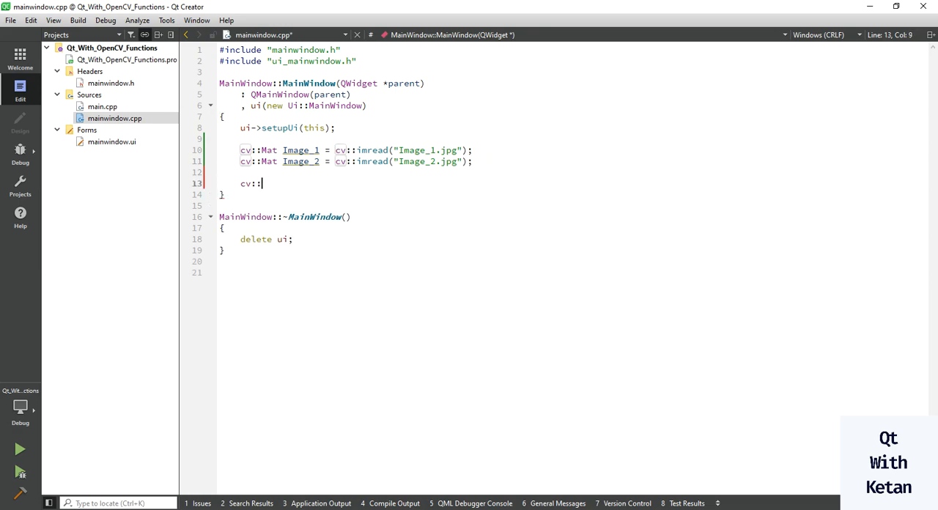
{"action": "type", "text": "resize("}
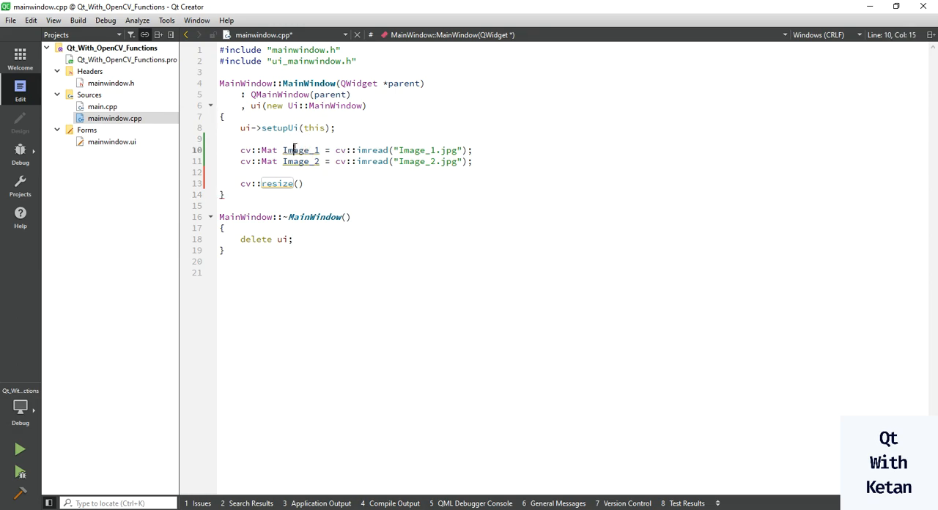
{"action": "type", "text": "Image_1"}
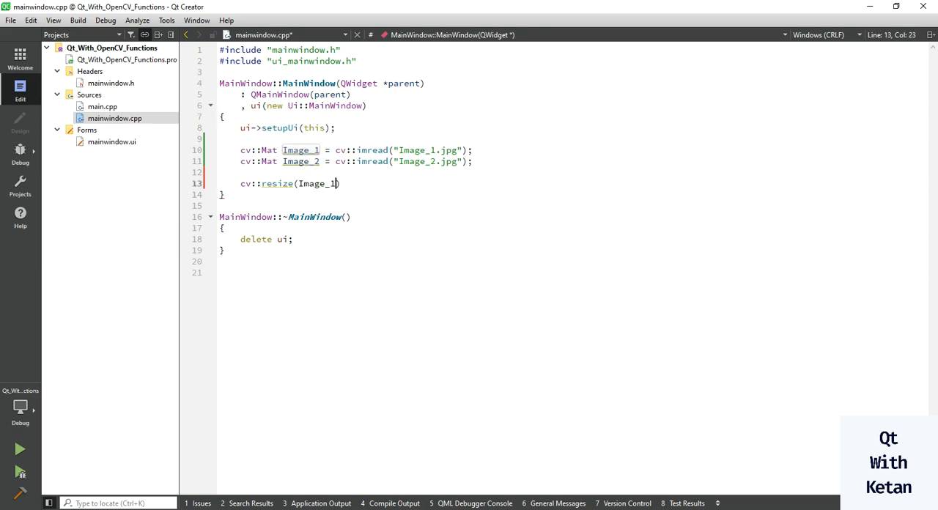
{"action": "type", "text": ", Image_1, cv::Size("}
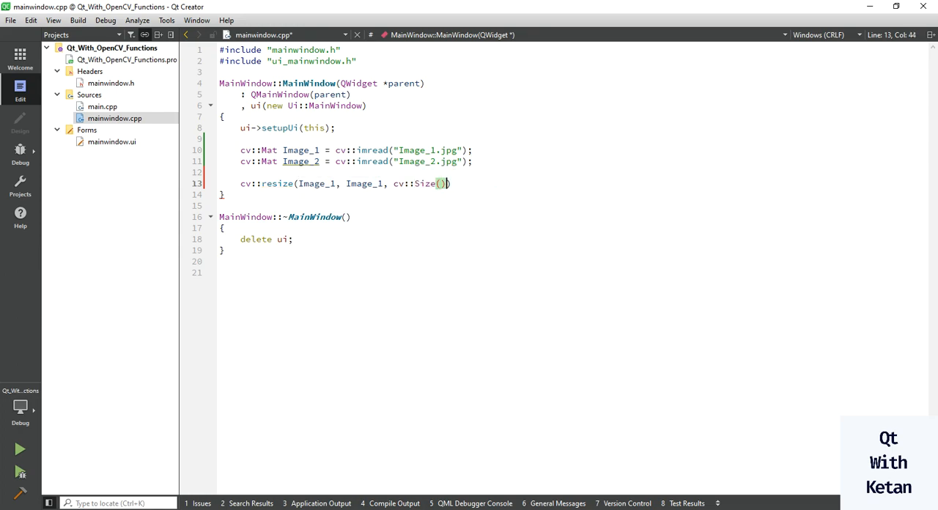
{"action": "type", "text": "1000, ,"}
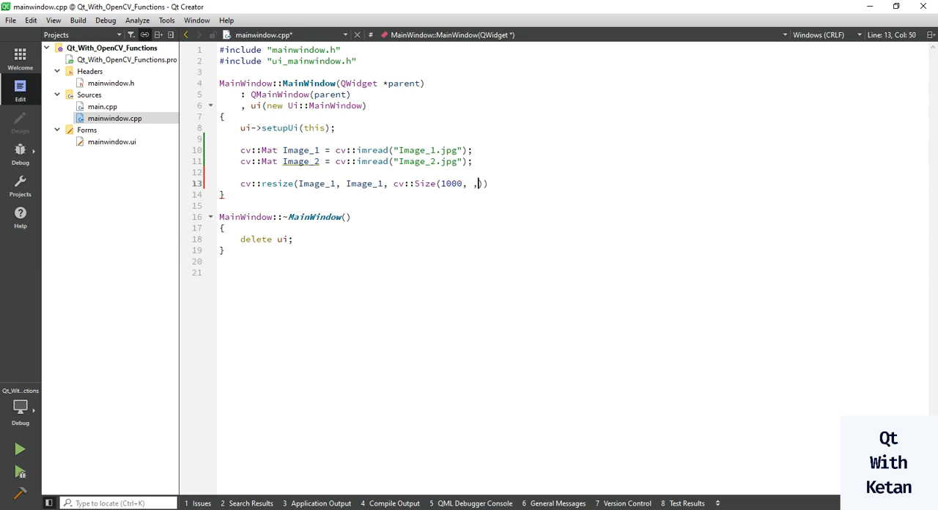
{"action": "type", "text": "1000"}
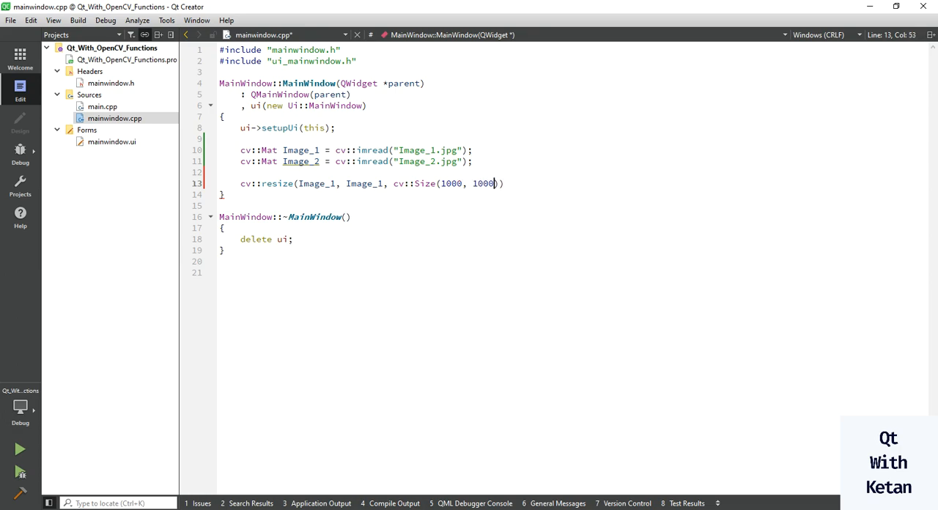
{"action": "type", "text": ");"}
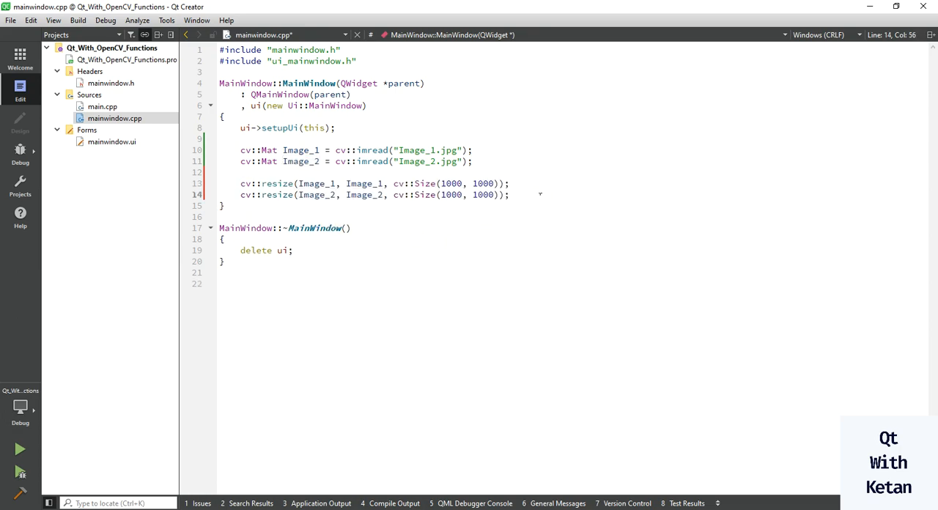
{"action": "type", "text": "c"}
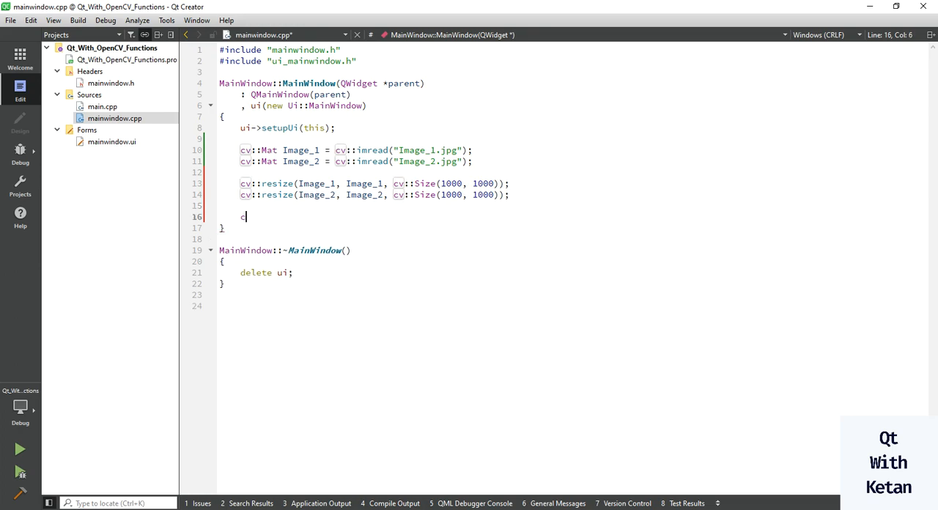
- Declare the cv::Mat OutPutImage matrix
{"action": "type", "text": "v::Mat"}
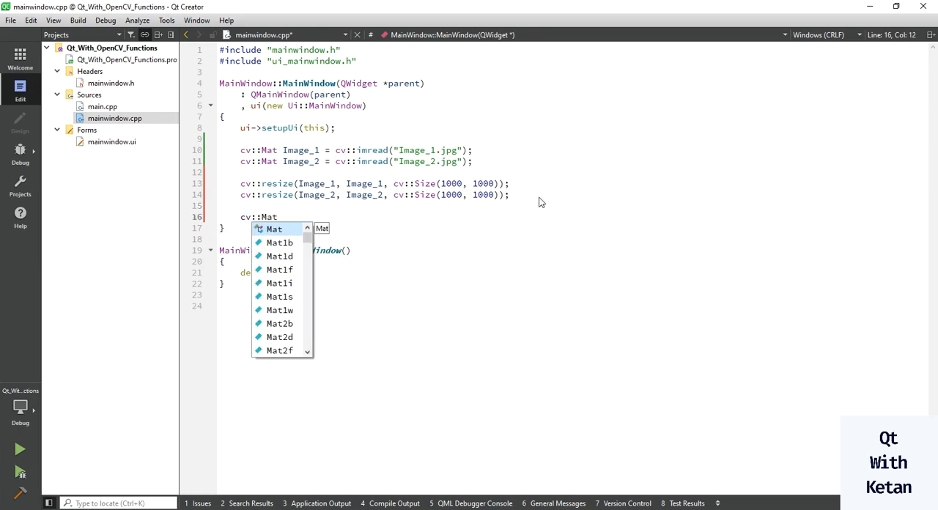
{"action": "type", "text": "Ou"}
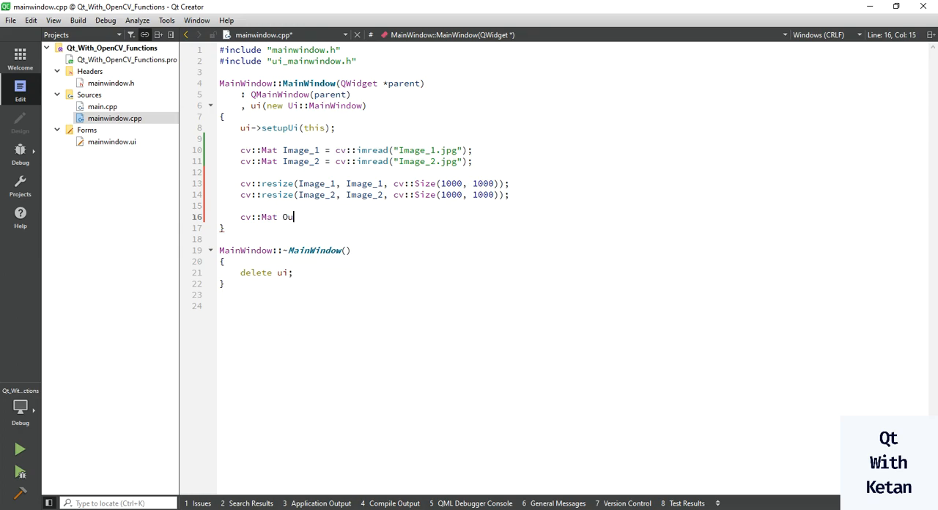
{"action": "type", "text": "tPutImage"}
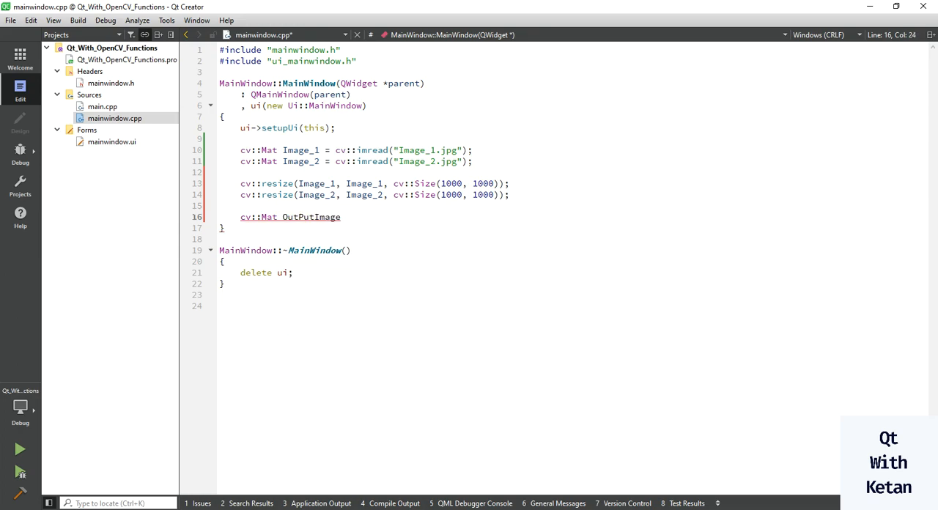
{"action": "type", "text": ";"}
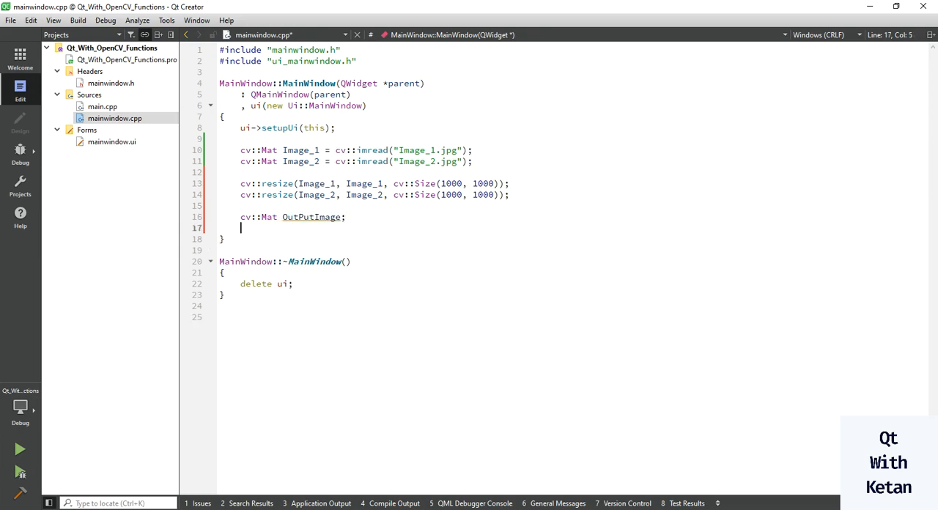
- Sum Image_1 and Image_2 into OutPutImage with cv::add and begin the imwrite line
{"action": "type", "text": "cv::"}
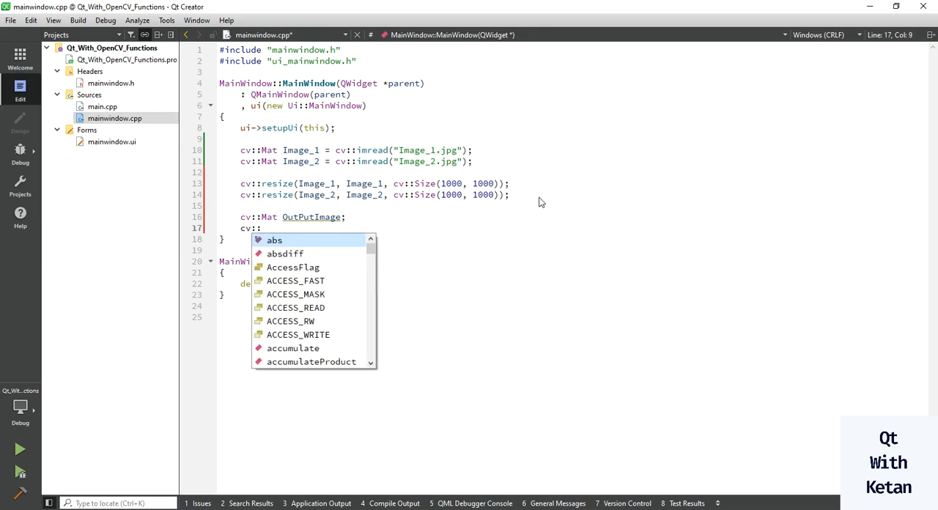
{"action": "type", "text": "add()"}
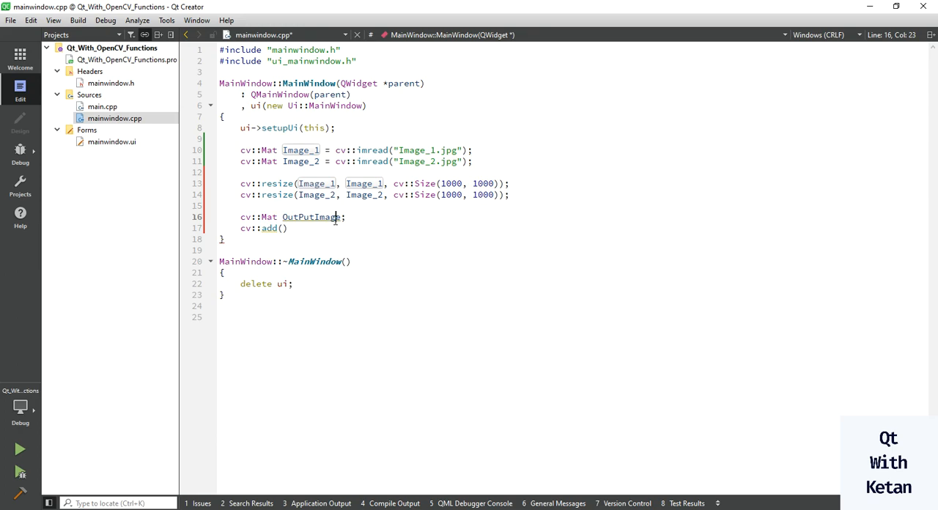
{"action": "type", "text": "Image_1, Image_2,"}
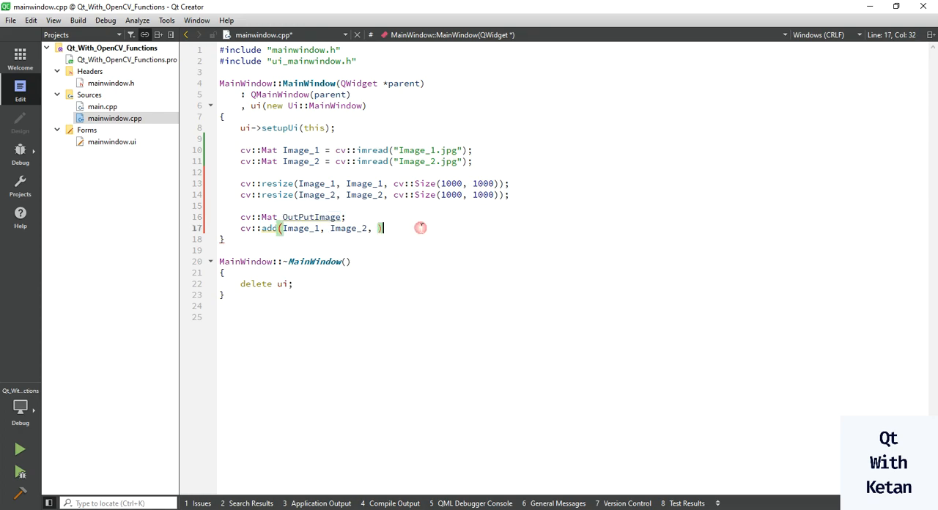
{"action": "type", "text": "OutPutImage);"}
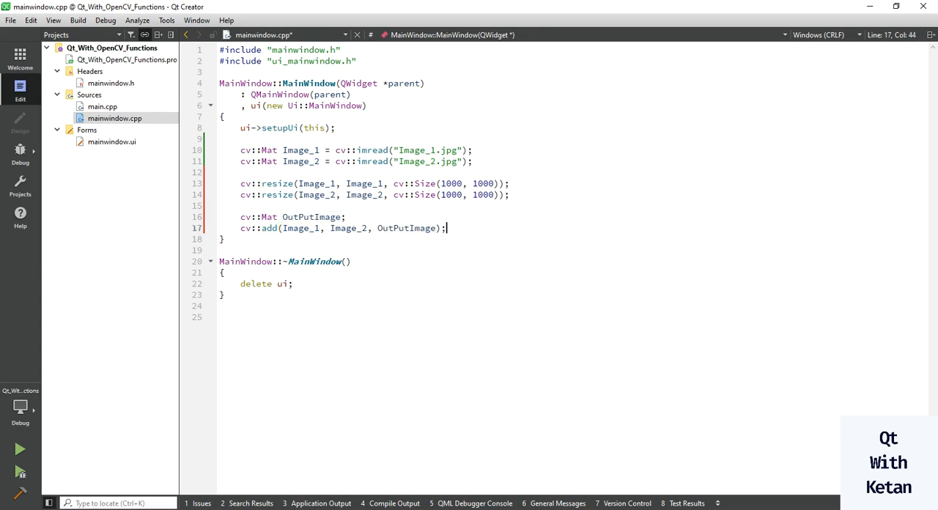
{"action": "type", "text": "cv::imwrite(\"FinalOut.\")"}
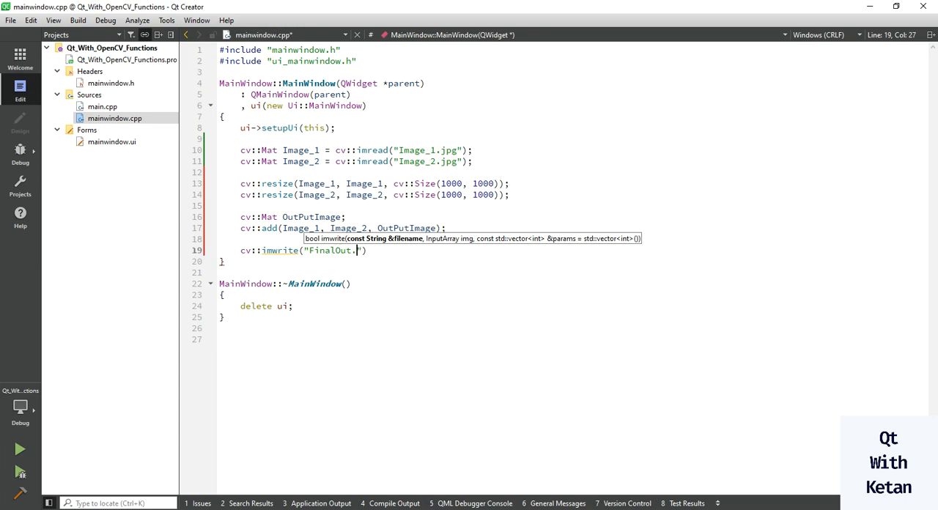
- Finish cv::imwrite("FinalOut.bmp") and add cv::imshow with window name "FinalOutPut"
{"action": "type", "text": "bmp"}
{"action": "type", "text": "c"}
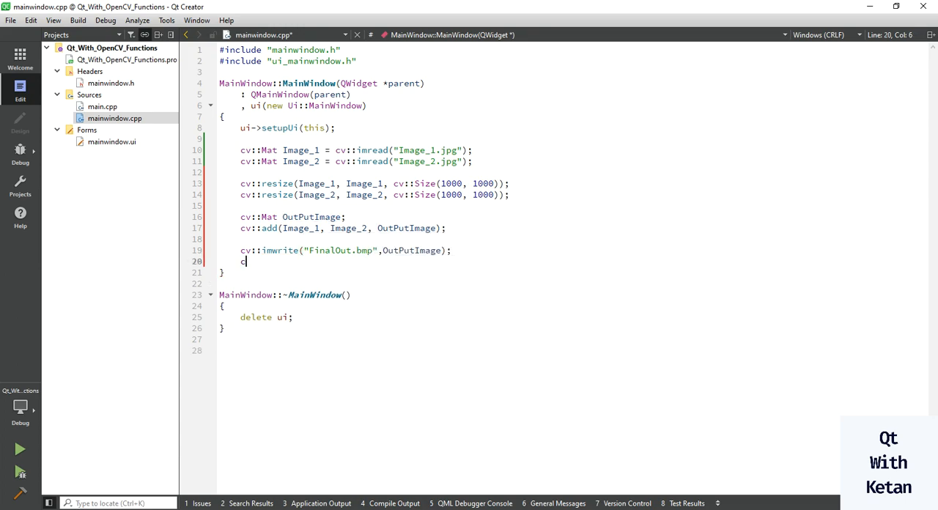
{"action": "type", "text": "v::imshow"}
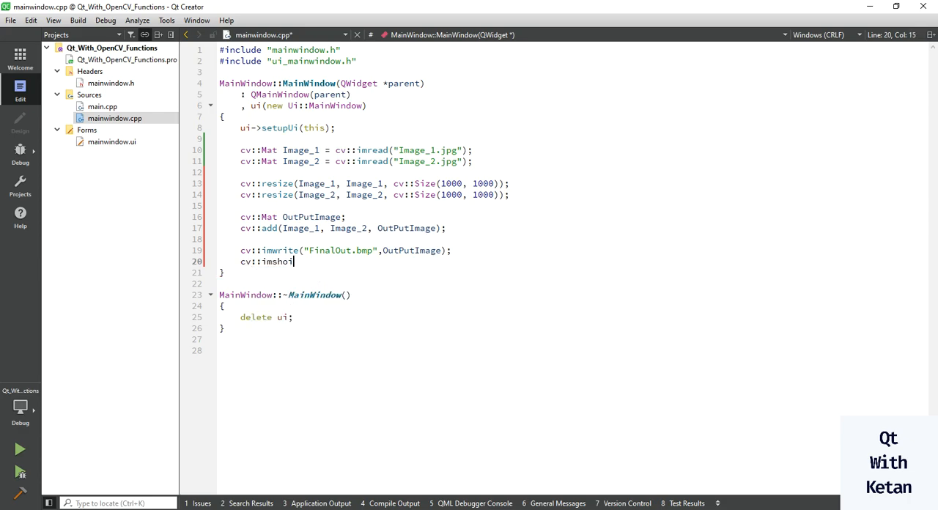
{"action": "type", "text": "()"}
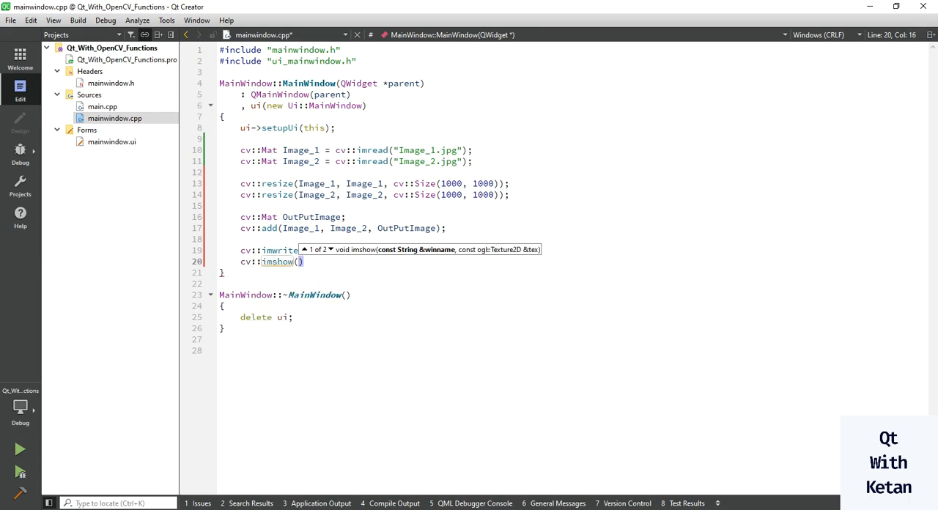
{"action": "type", "text": "\"\""}
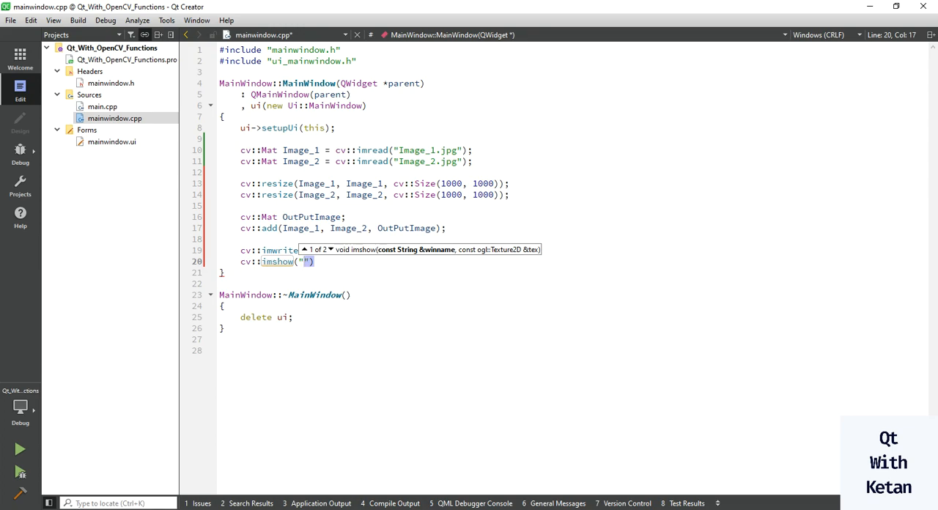
{"action": "type", "text": "Final"}
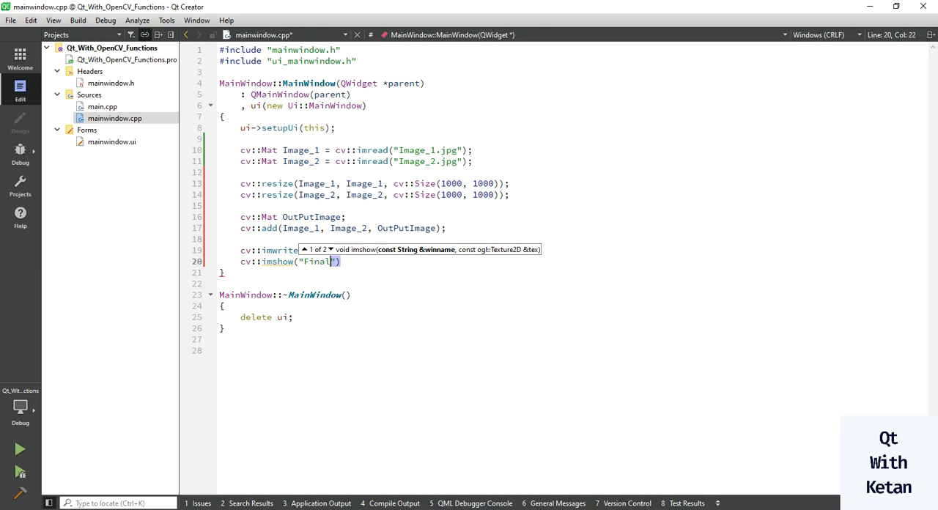
{"action": "type", "text": "OutPut"}
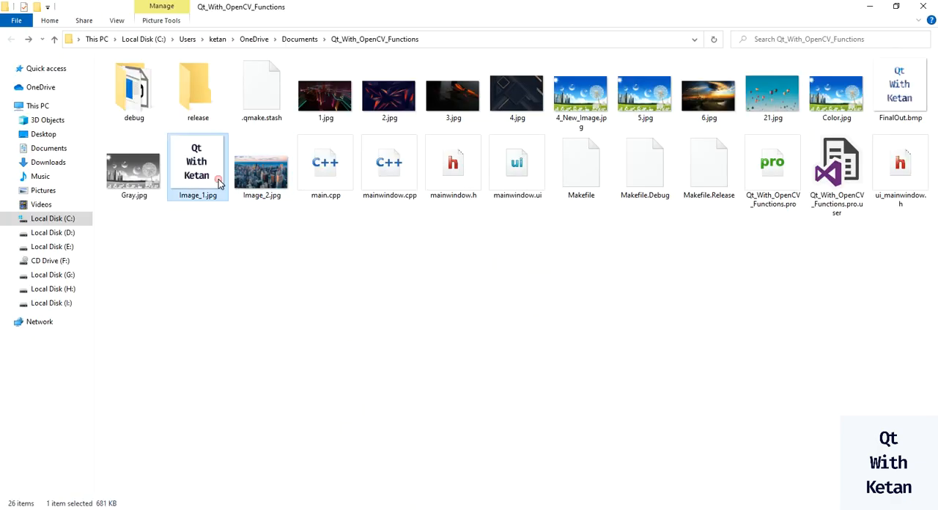
{"action": "double_click", "coordinate": [261, 163]}
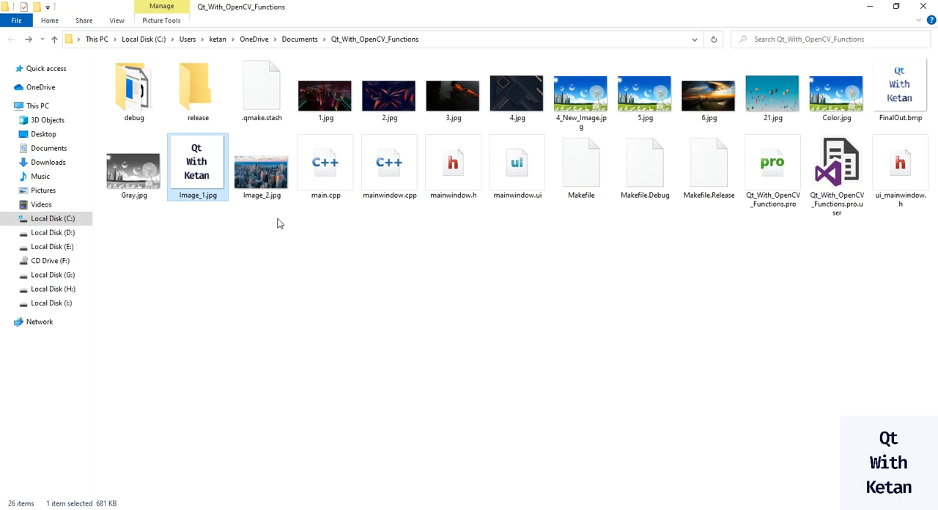
{"action": "double_click", "coordinate": [261, 162]}
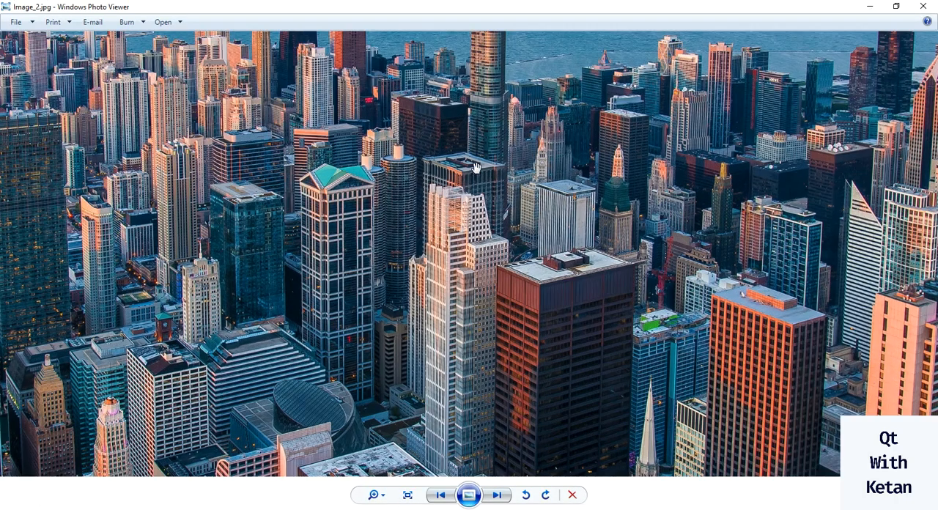
{"action": "left_click", "coordinate": [407, 495]}
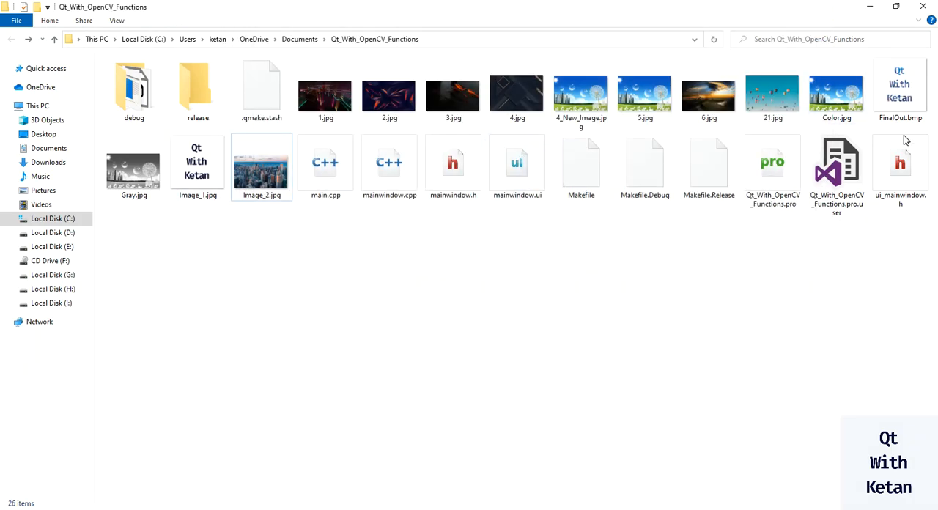
{"action": "double_click", "coordinate": [901, 88]}
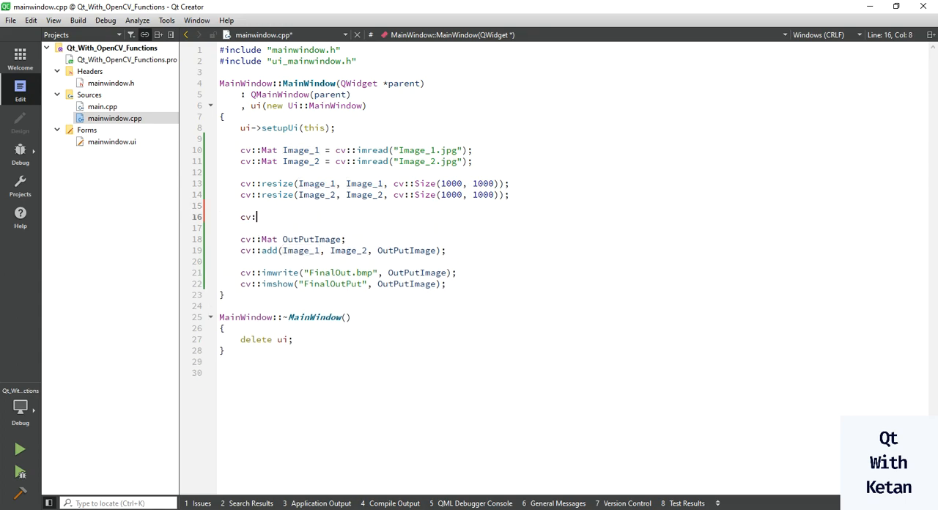
- Invert Image_1 in place with cv::bitwise_not(Image_1, Image_1) before the add
{"action": "type", "text": "b"}
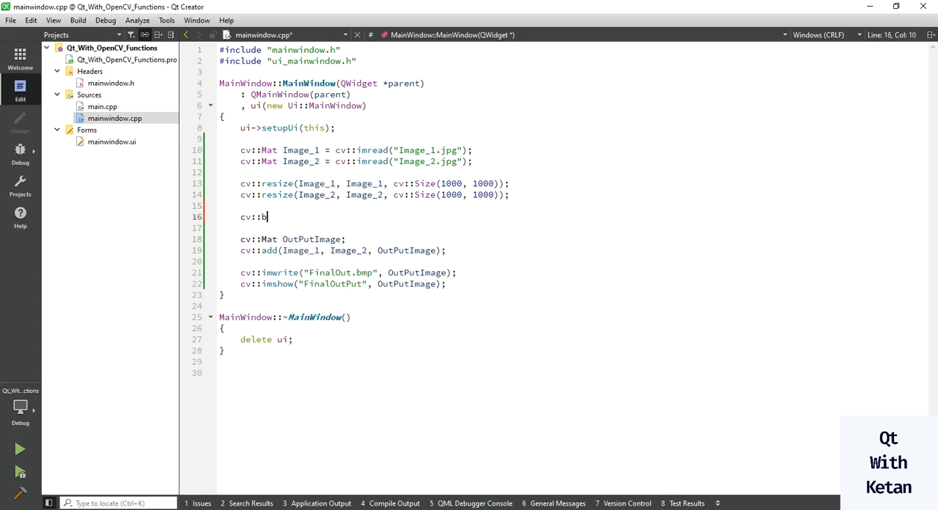
{"action": "type", "text": "itwise_not("}
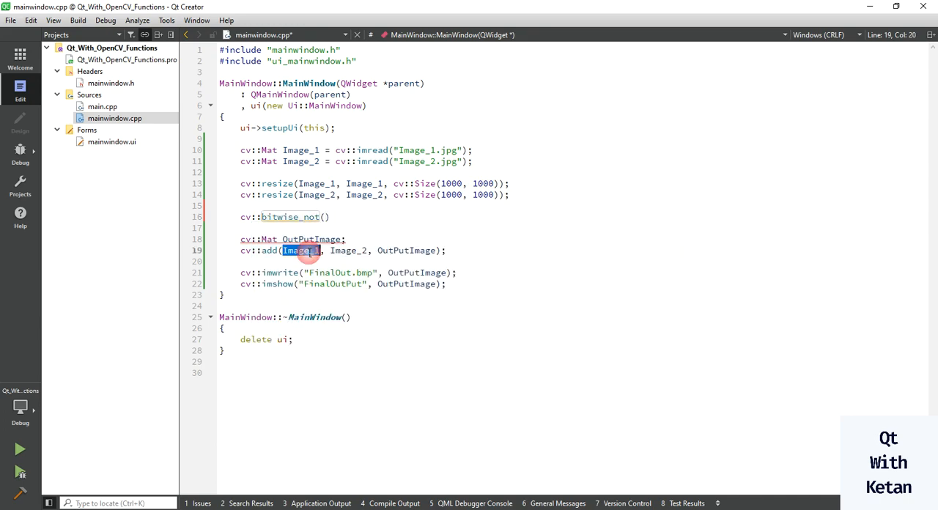
{"action": "type", "text": "Image_1"}
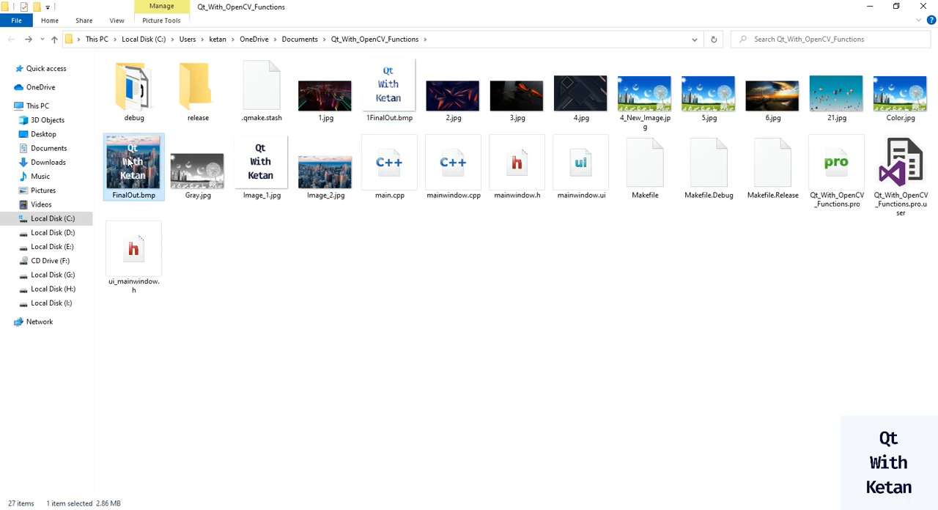
{"action": "double_click", "coordinate": [133, 165]}
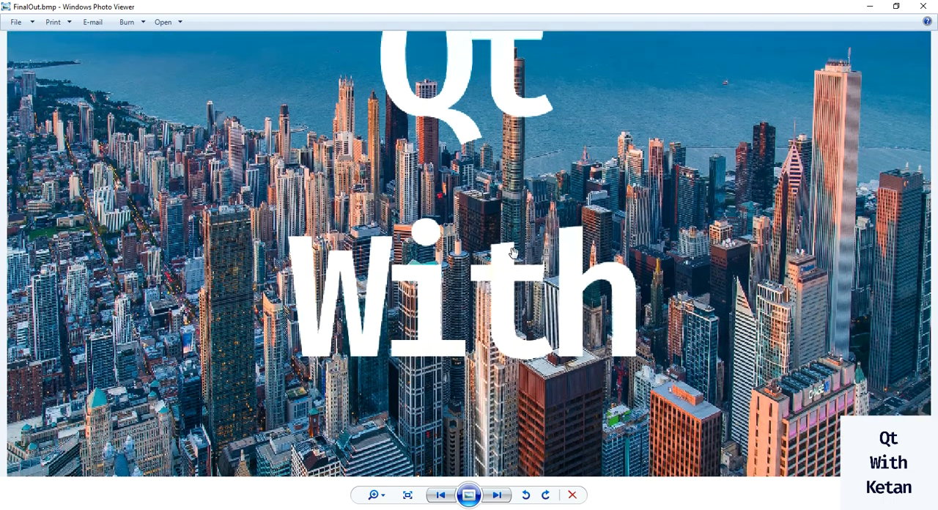
{"action": "left_click", "coordinate": [407, 494]}
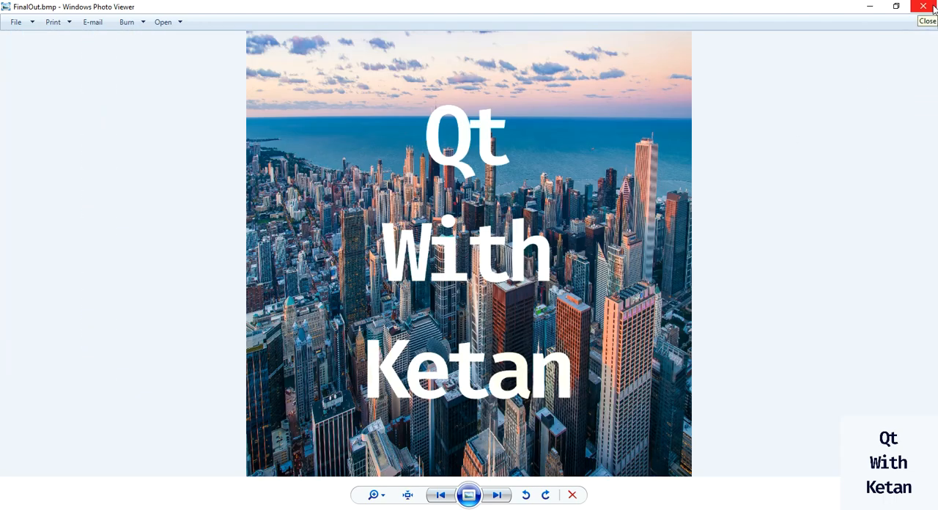
{"action": "left_click", "coordinate": [407, 495]}
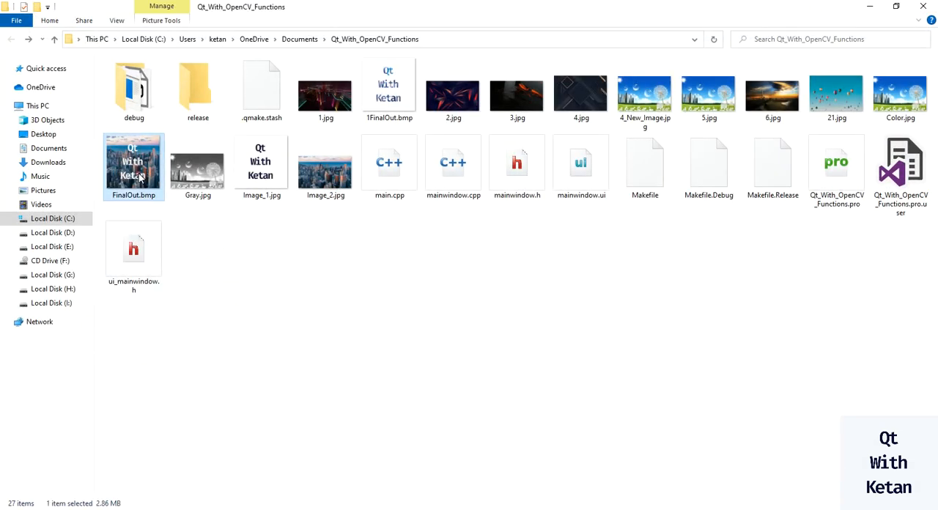
{"action": "double_click", "coordinate": [134, 167]}
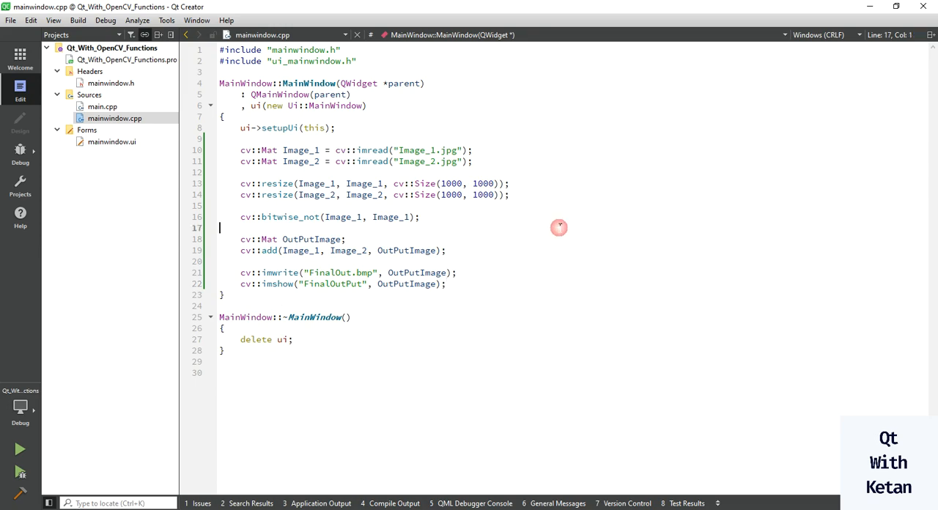
{"action": "double_click", "coordinate": [269, 239]}
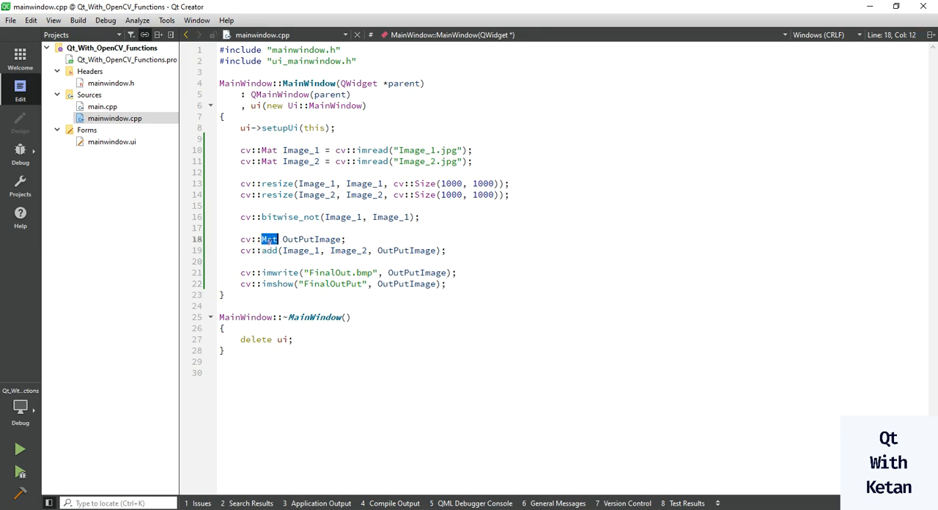
{"action": "double_click", "coordinate": [311, 239]}
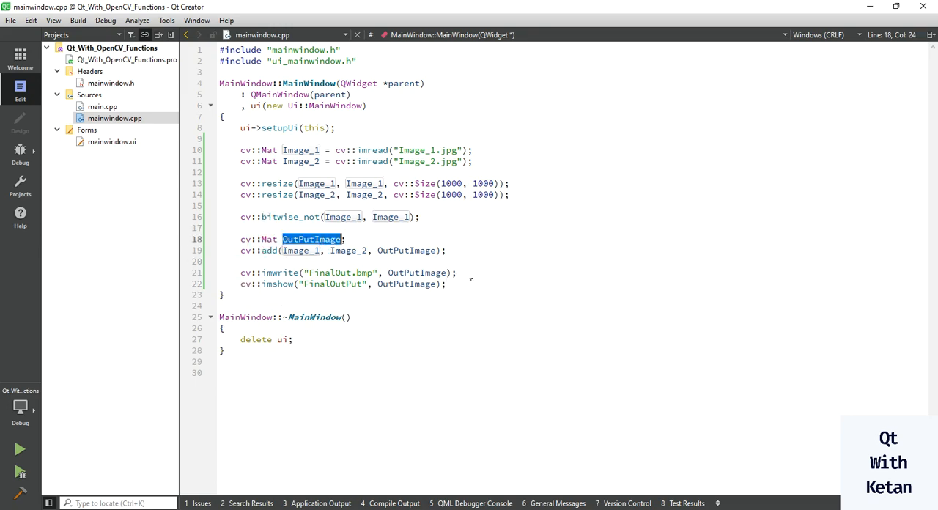
{"action": "left_click", "coordinate": [433, 250]}
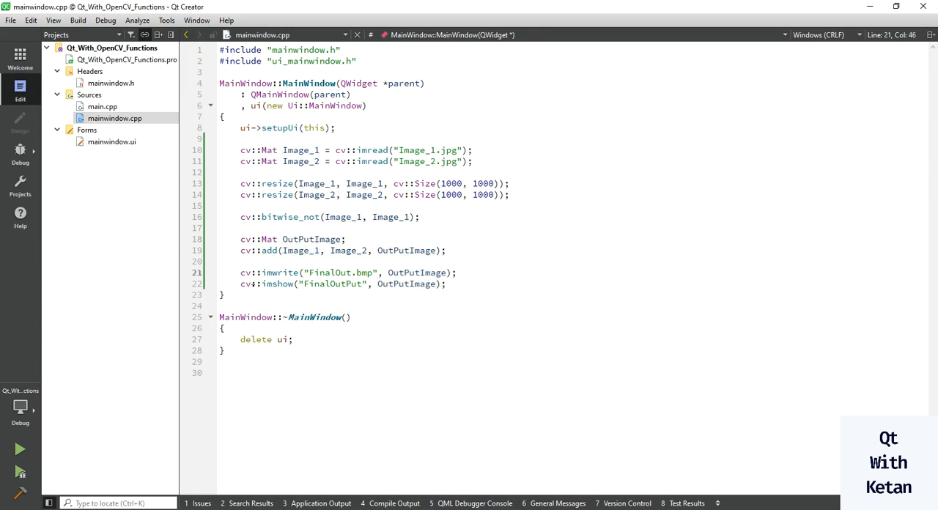
{"action": "left_click", "coordinate": [447, 283]}
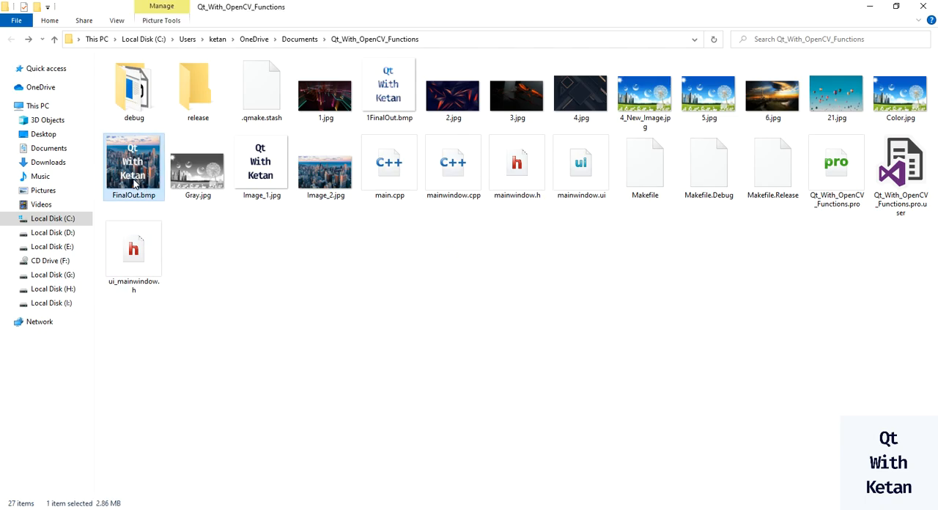
- View FinalOut.bmp in Photo Viewer and close it
{"action": "double_click", "coordinate": [134, 162]}
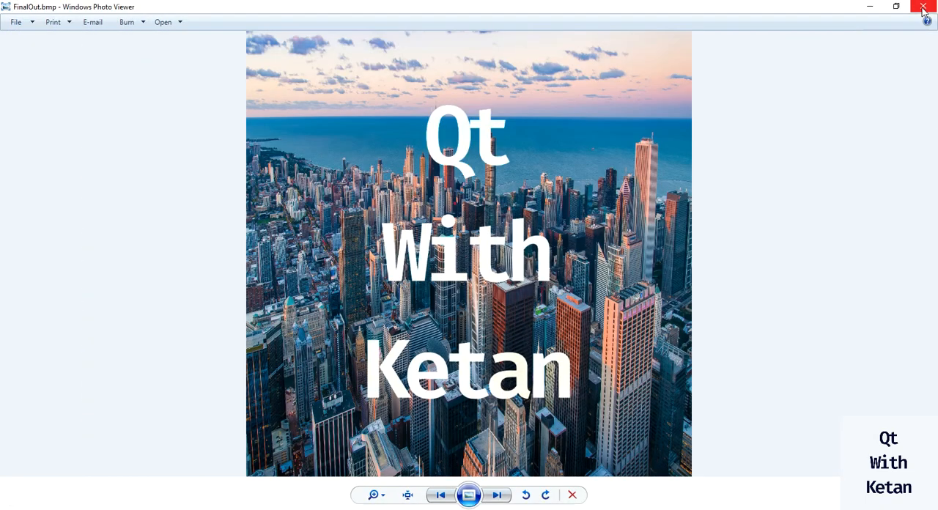
{"action": "left_click", "coordinate": [923, 7]}
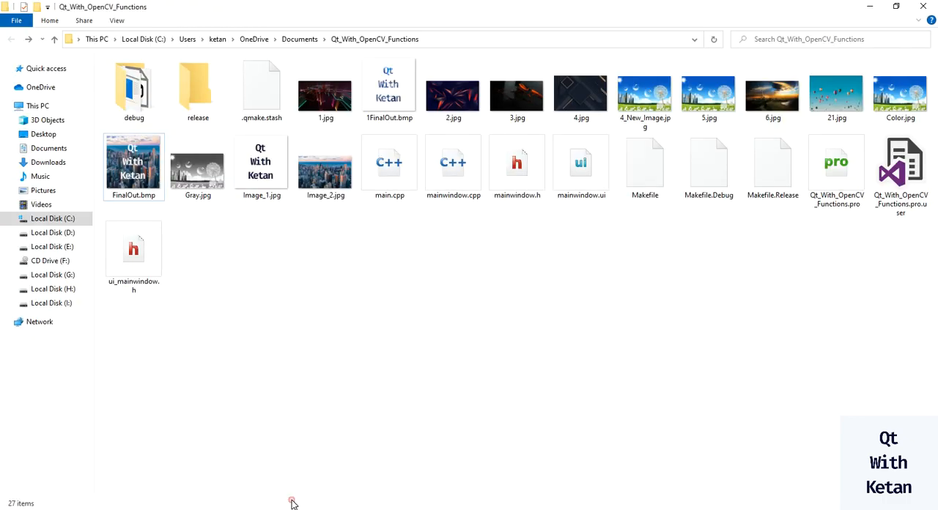
- View 1FinalOut.bmp showing the skyline inside the Qt letters, then return to the code
{"action": "left_click", "coordinate": [261, 167]}
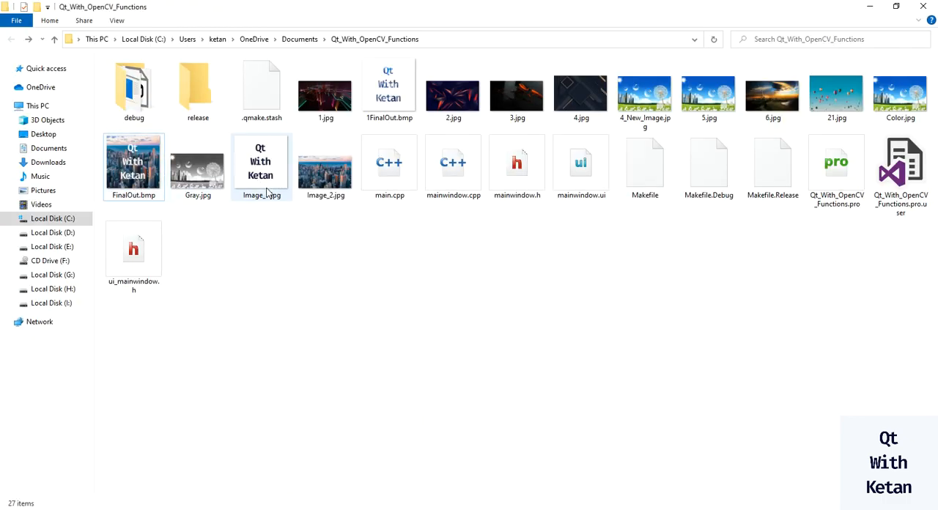
{"action": "double_click", "coordinate": [389, 88]}
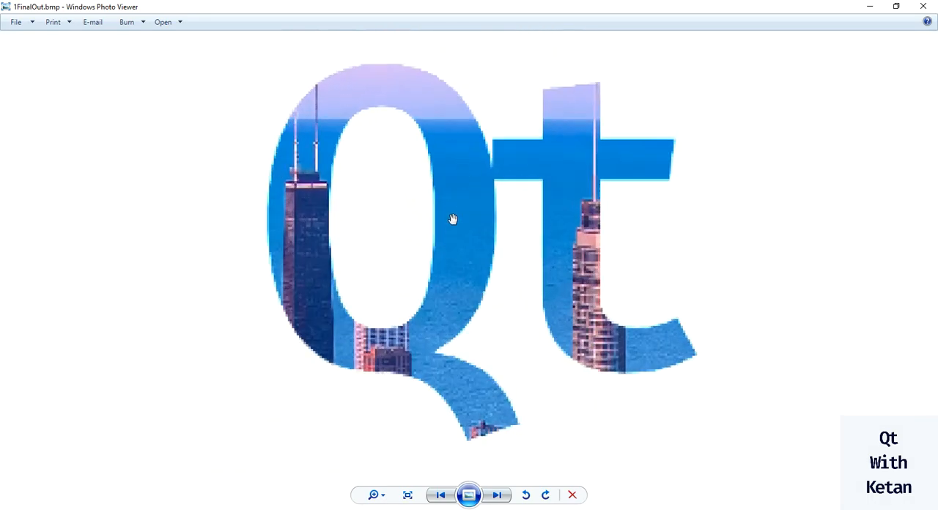
{"action": "left_click", "coordinate": [497, 495]}
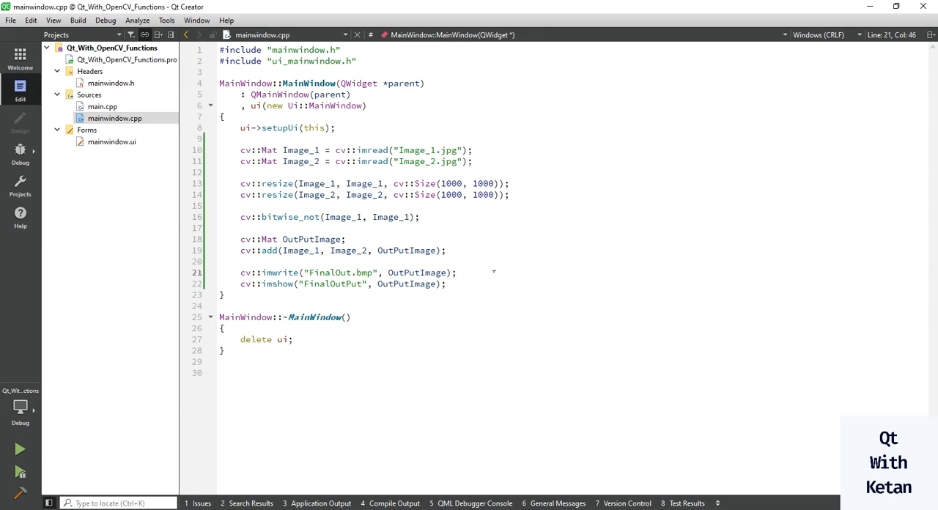
{"action": "left_click", "coordinate": [446, 284]}
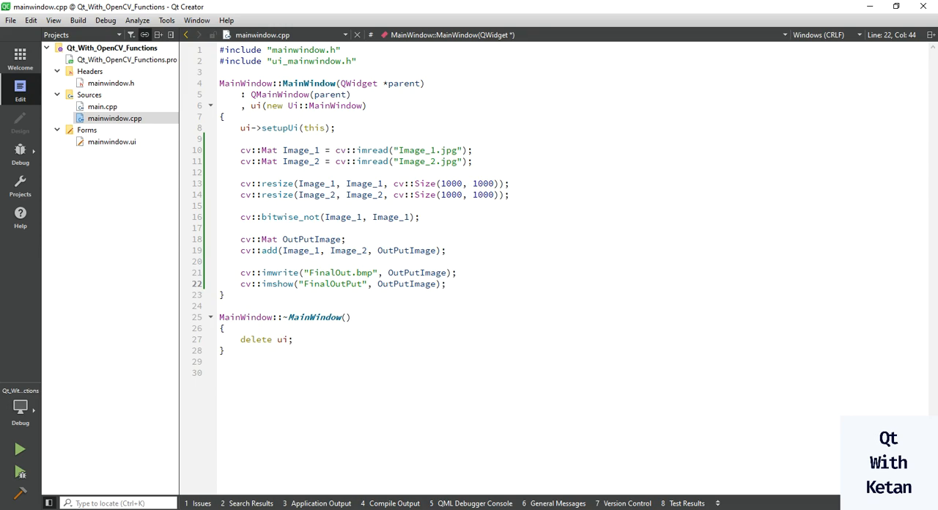